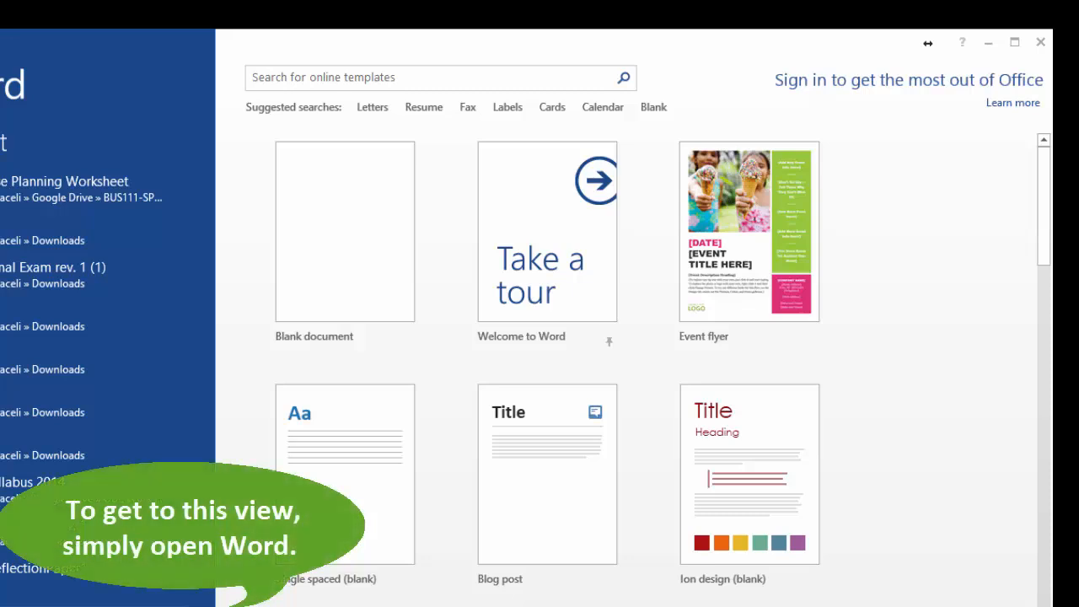
pyautogui.moveTo(435, 309)
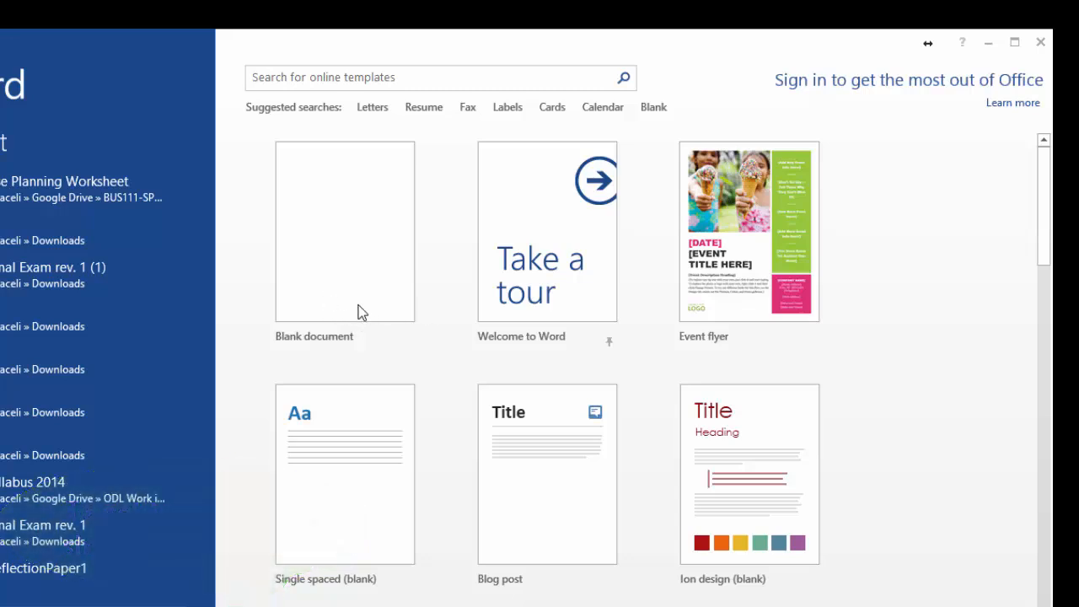
pyautogui.moveTo(891, 425)
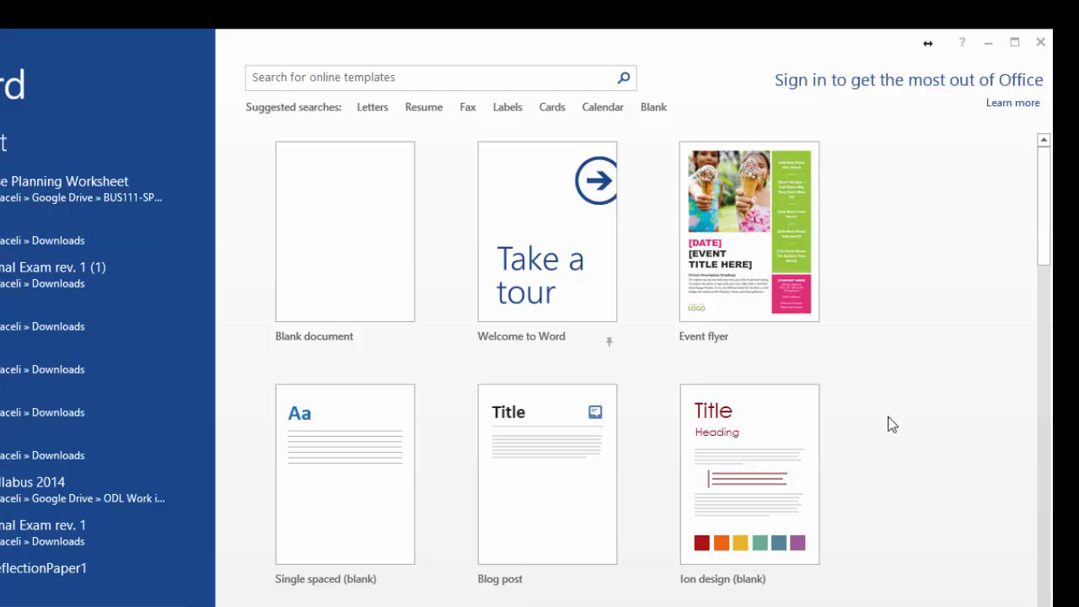
pyautogui.moveTo(755, 457)
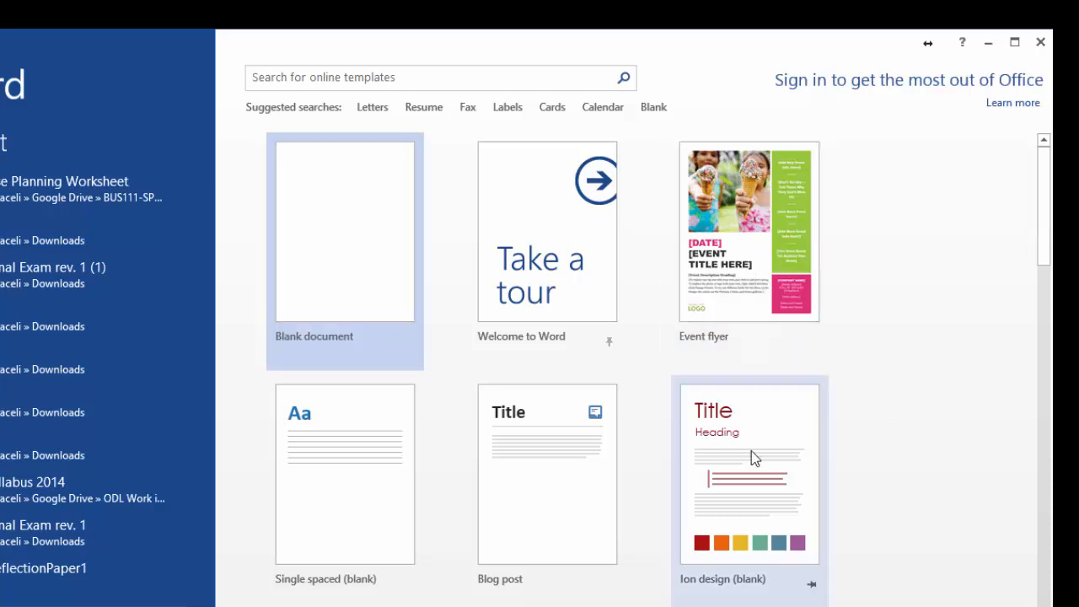
# - Create a new document from the Event flyer template with the ice-cream photo
pyautogui.scroll(-3)
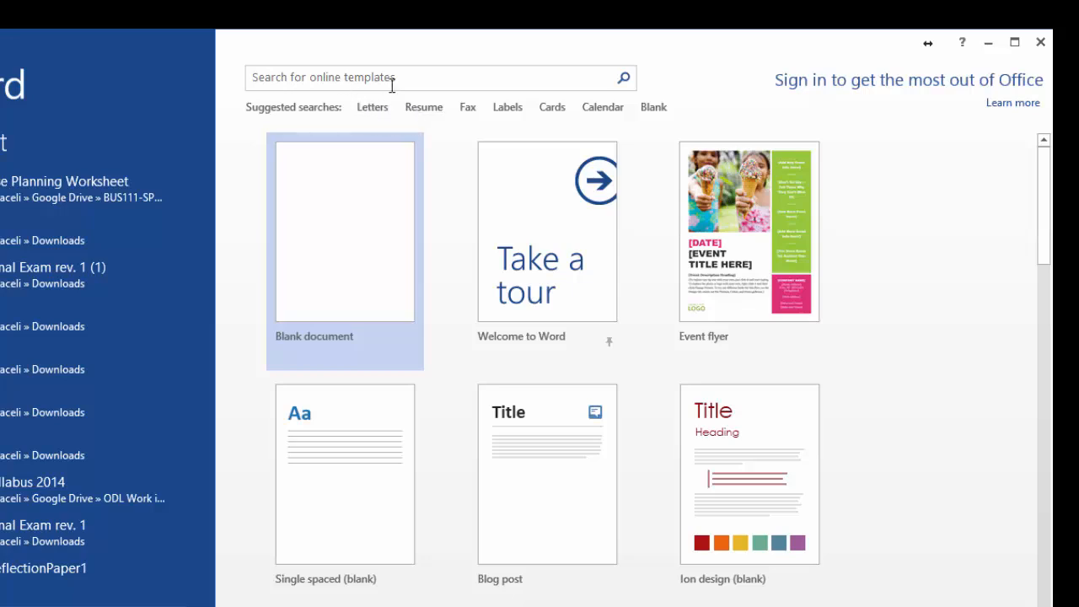
pyautogui.moveTo(805, 293)
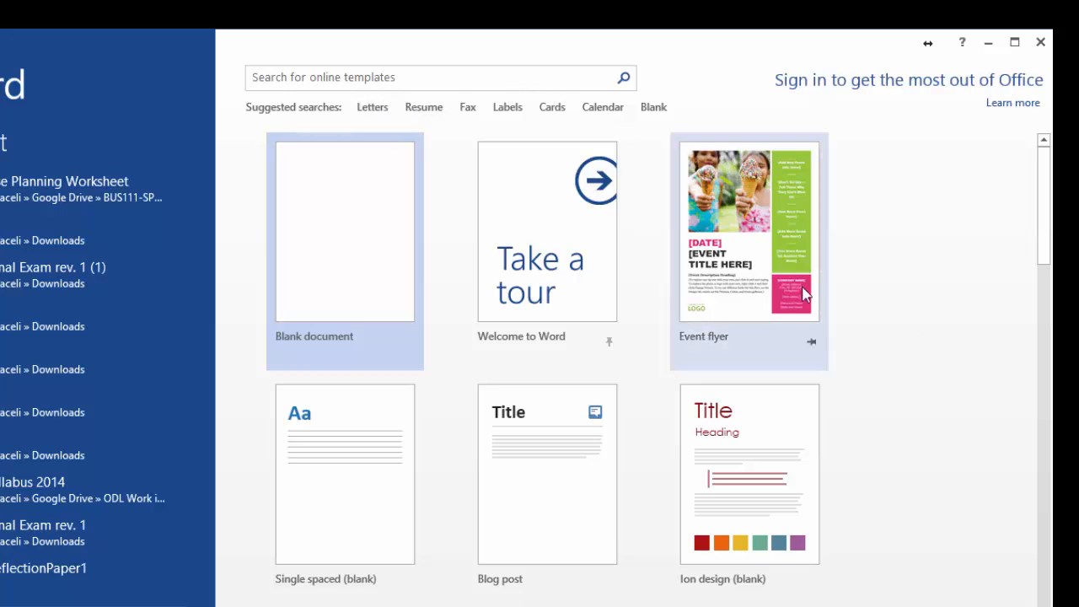
pyautogui.moveTo(755, 253)
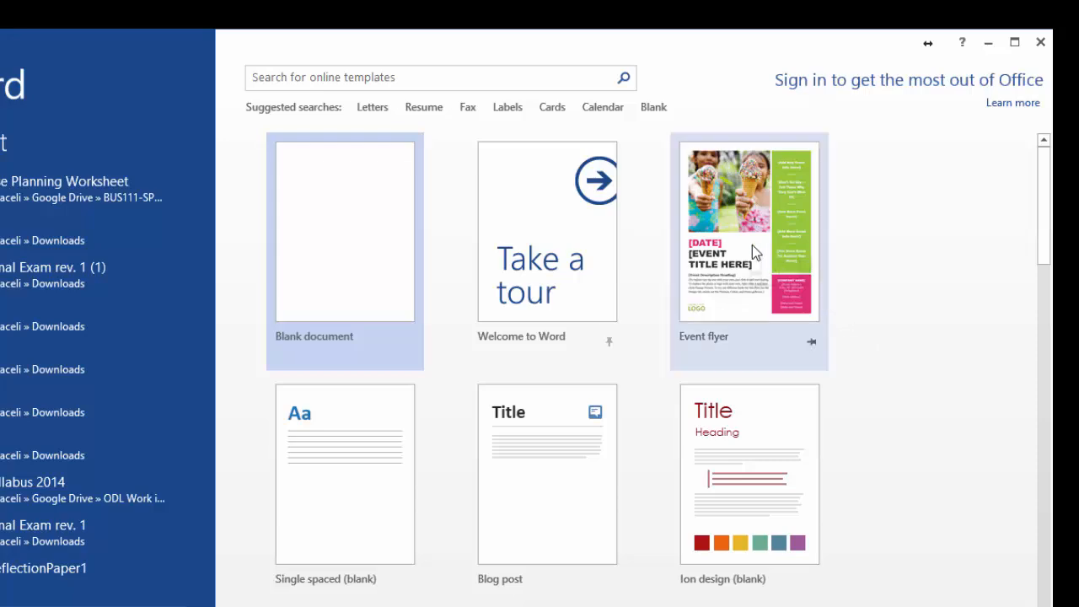
pyautogui.click(748, 230)
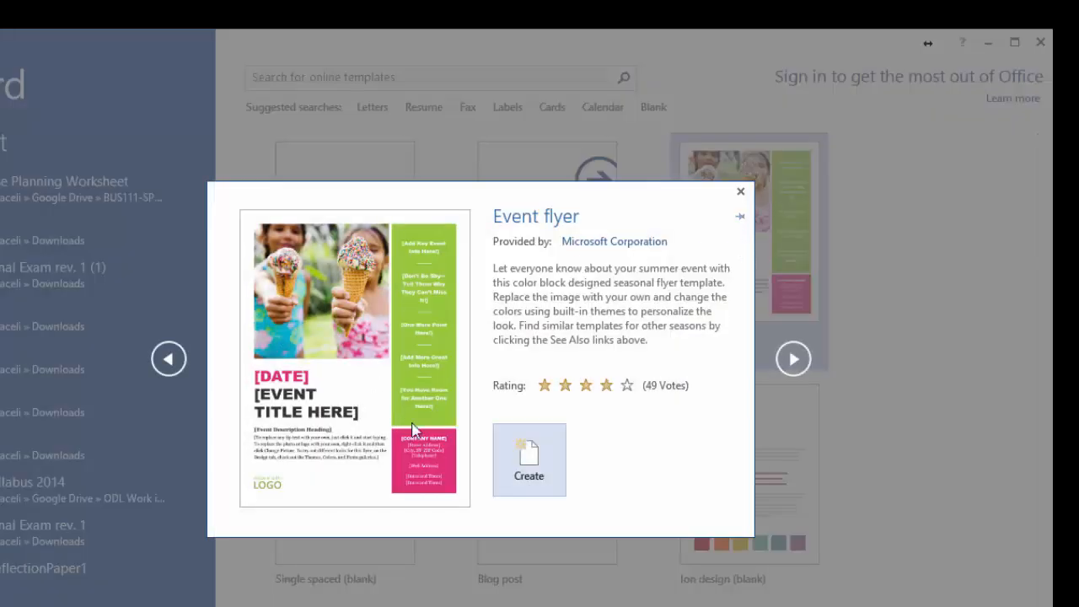
pyautogui.click(529, 459)
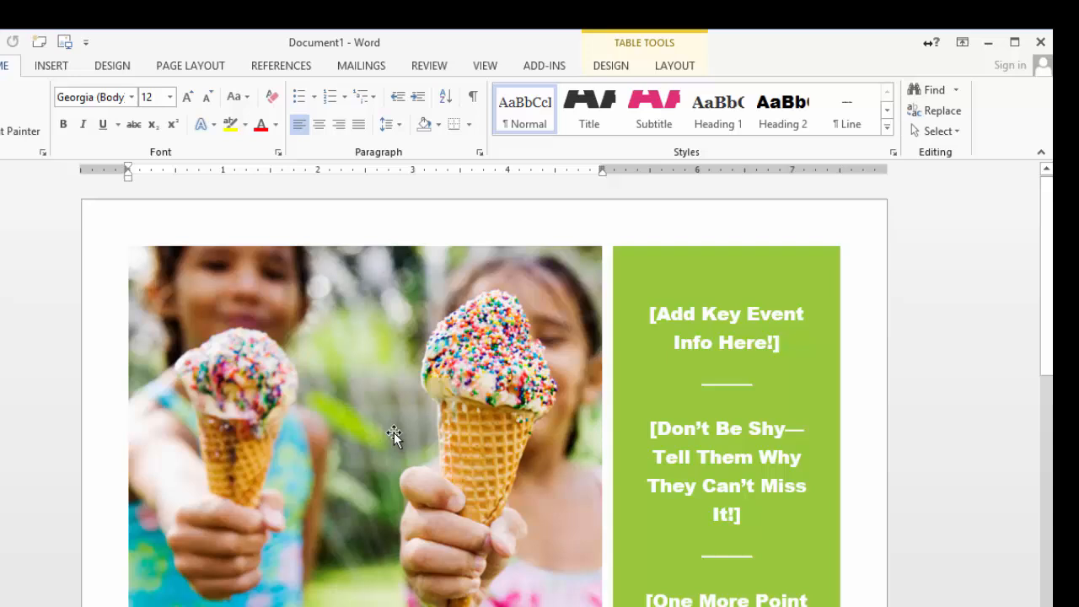
pyautogui.scroll(-3)
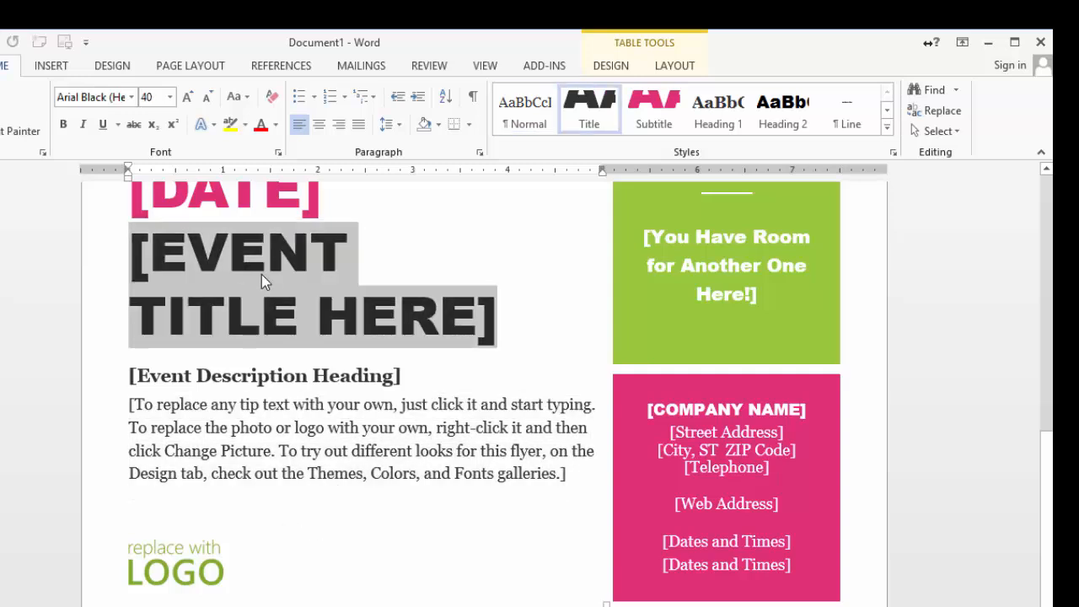
pyautogui.write('BITHRDAY')
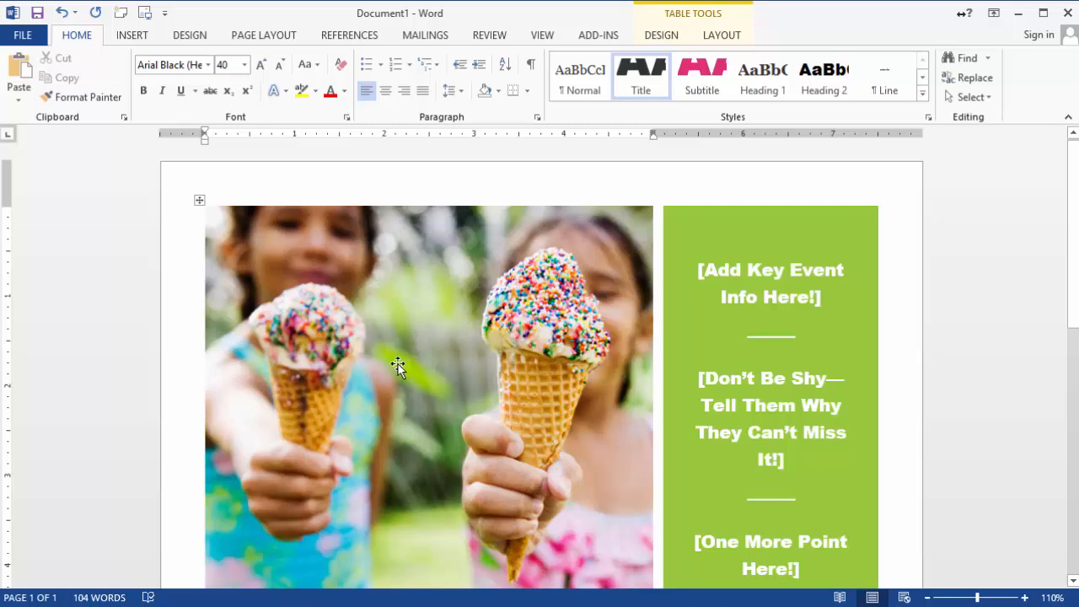
pyautogui.moveTo(426, 342)
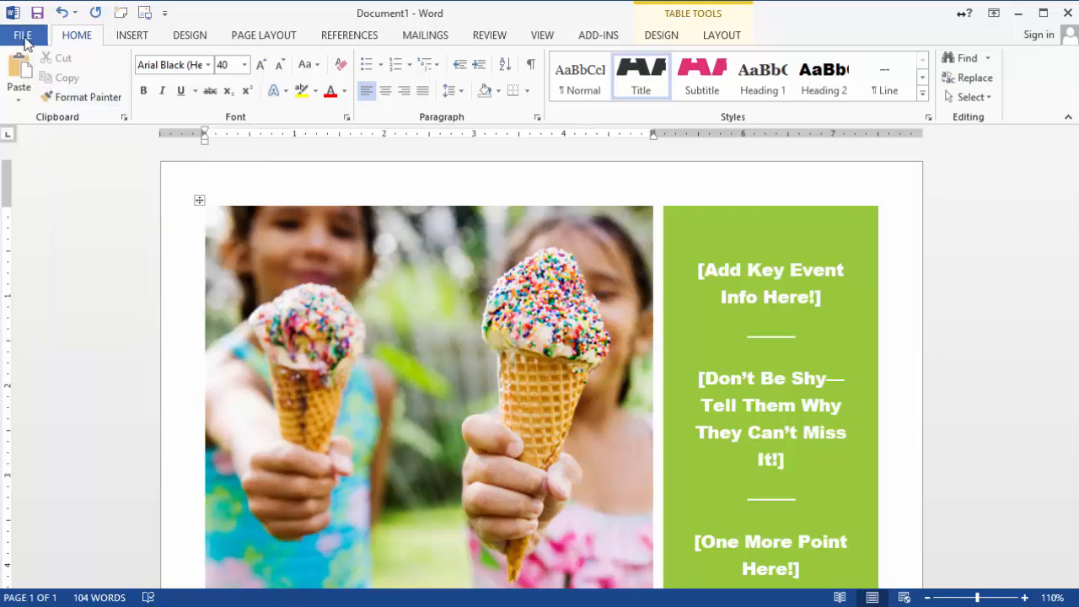
# - Open the New template gallery from the File Backstage view
pyautogui.click(22, 36)
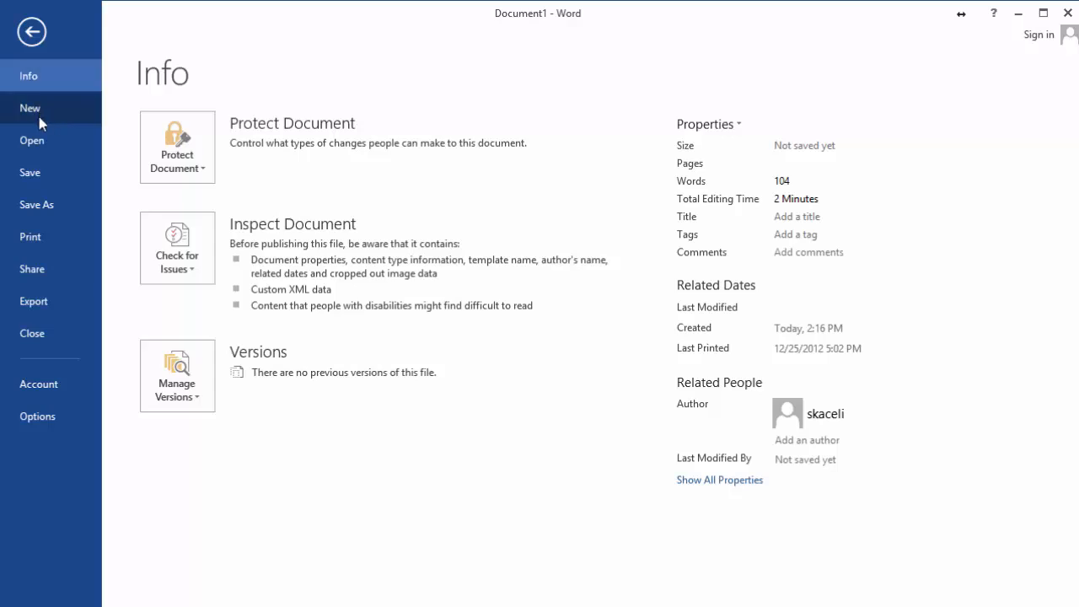
pyautogui.click(30, 108)
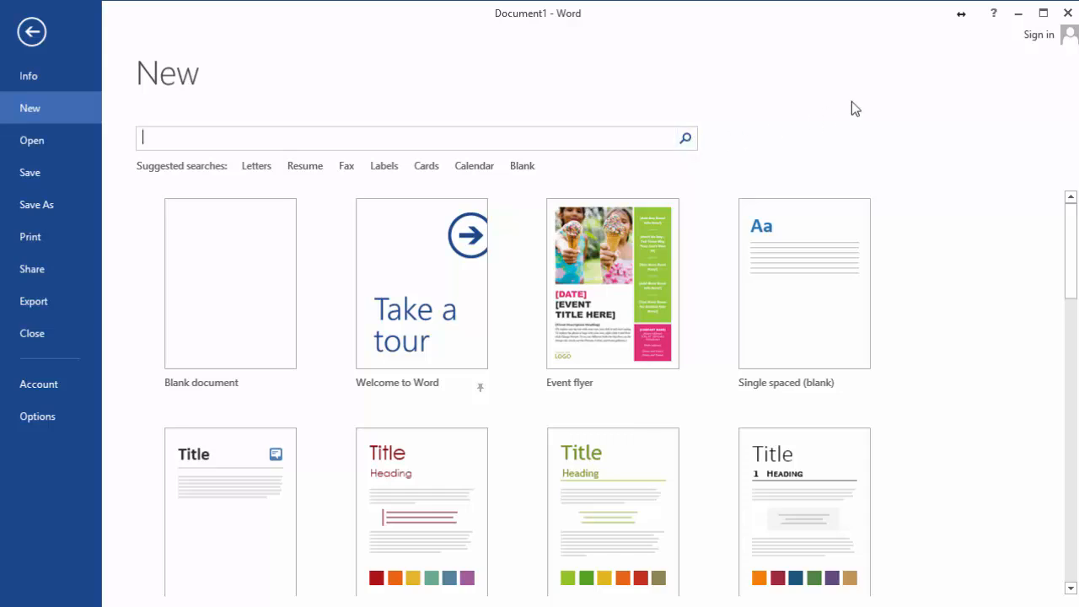
# - Search online templates for 'poster' and pick the real estate open house poster
pyautogui.write('poster')
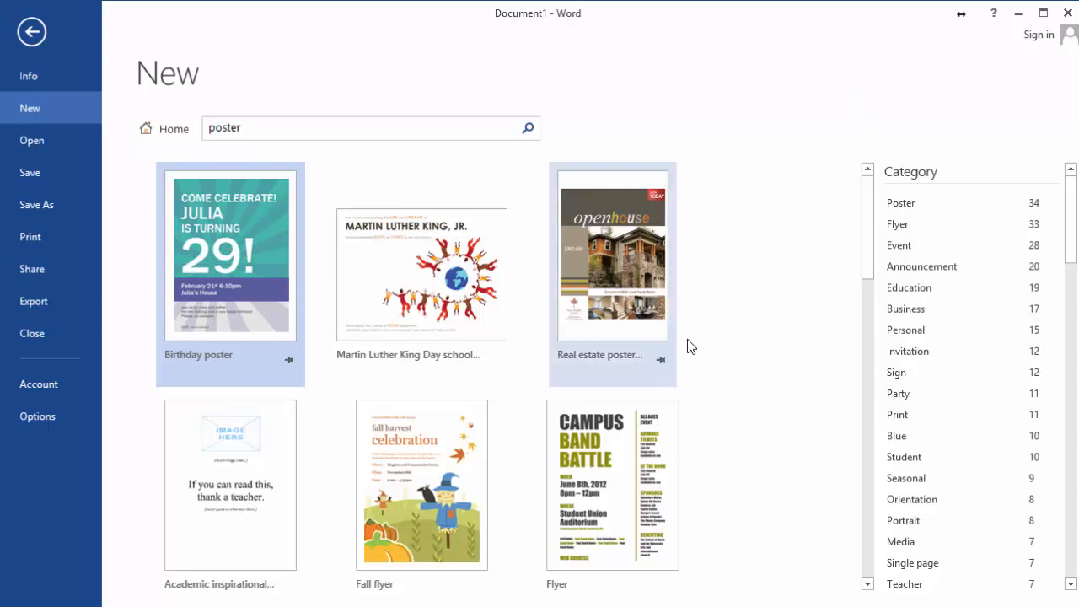
pyautogui.moveTo(729, 398)
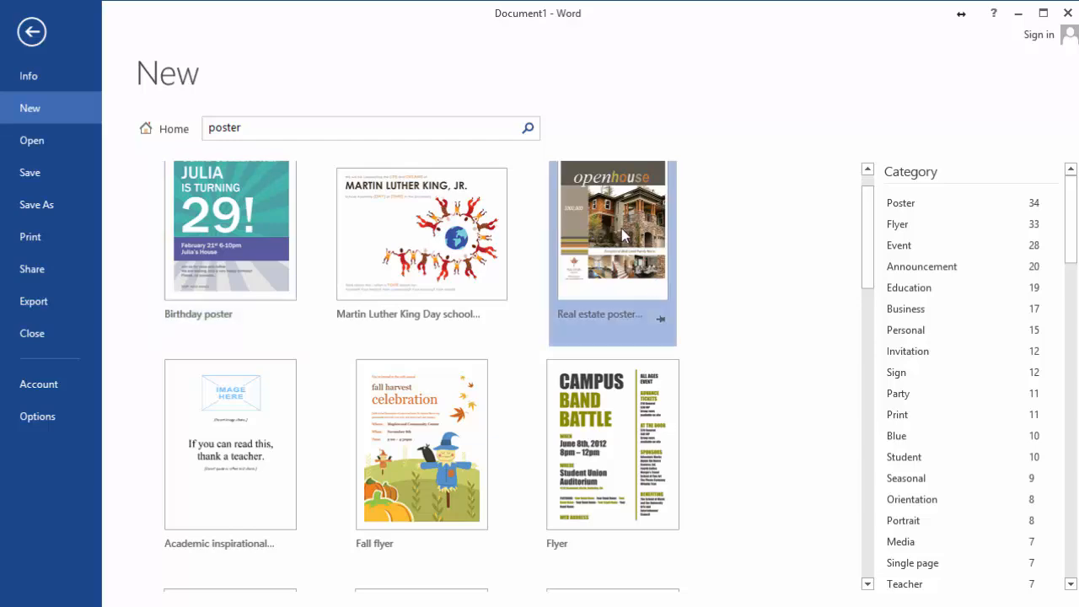
pyautogui.click(613, 234)
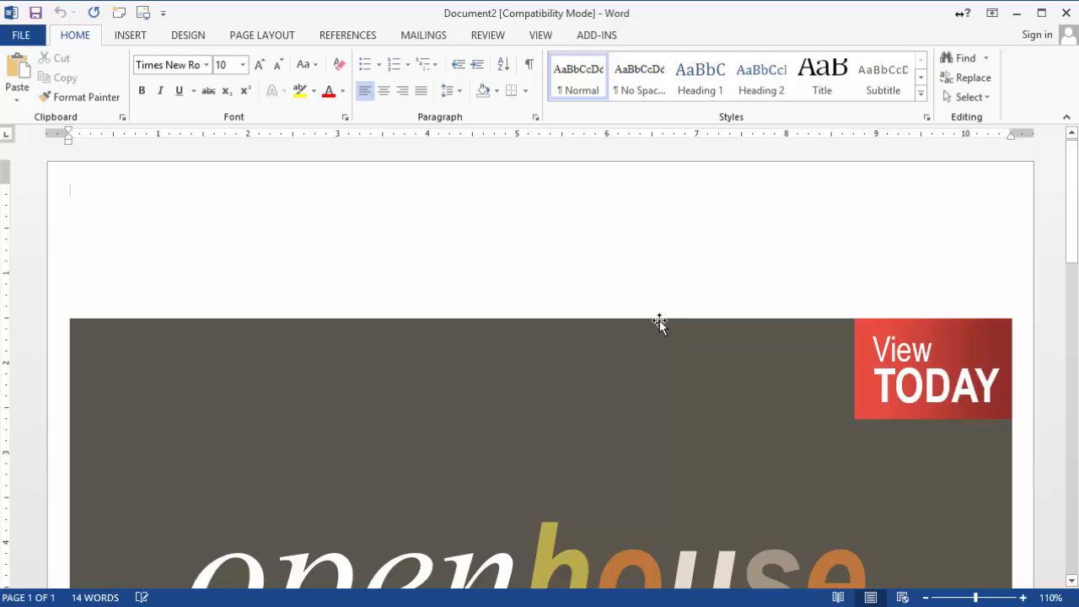
# - Scroll down the real estate poster to its company name, phone and website placeholders
pyautogui.scroll(-3)
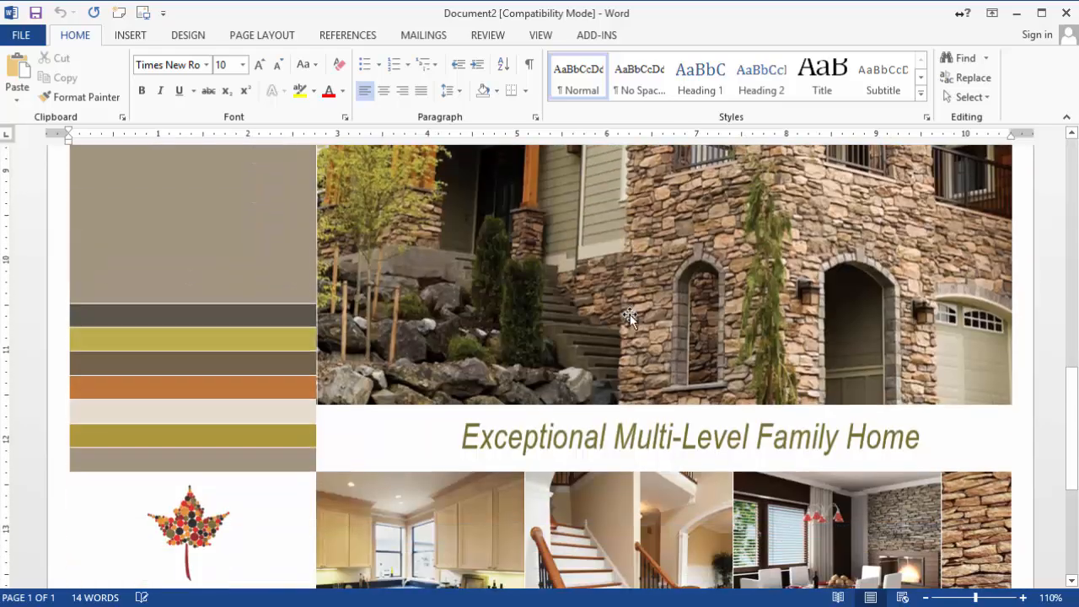
pyautogui.scroll(-3)
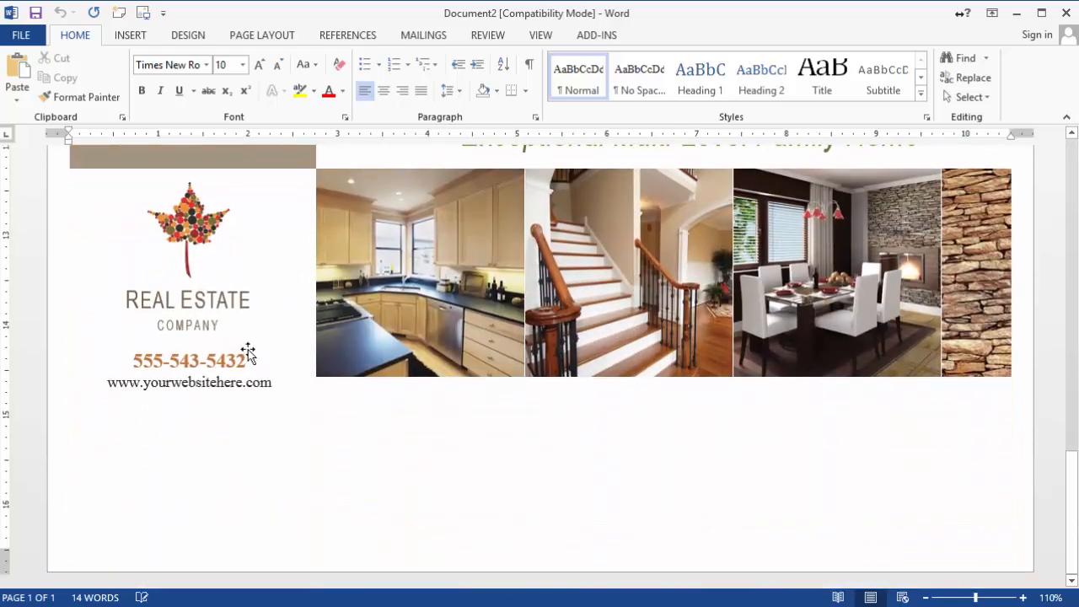